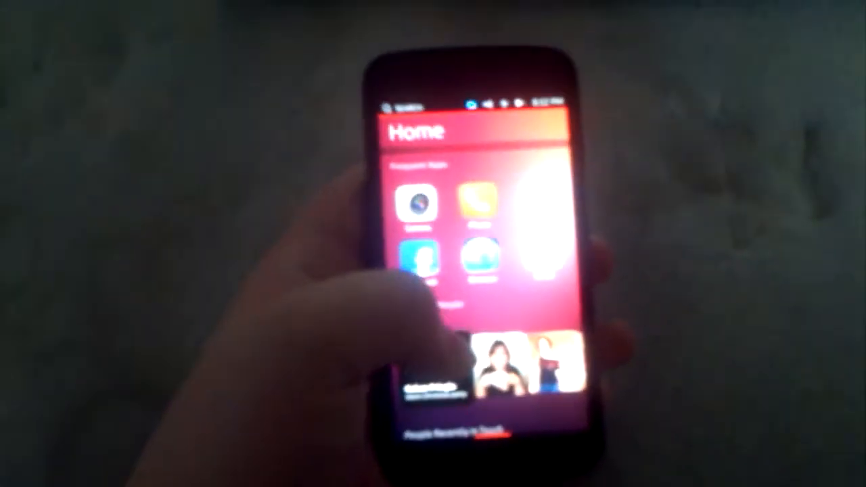
Step: Scroll down the Apps scope through the frequently used and installed apps lists
scroll(down, 3)
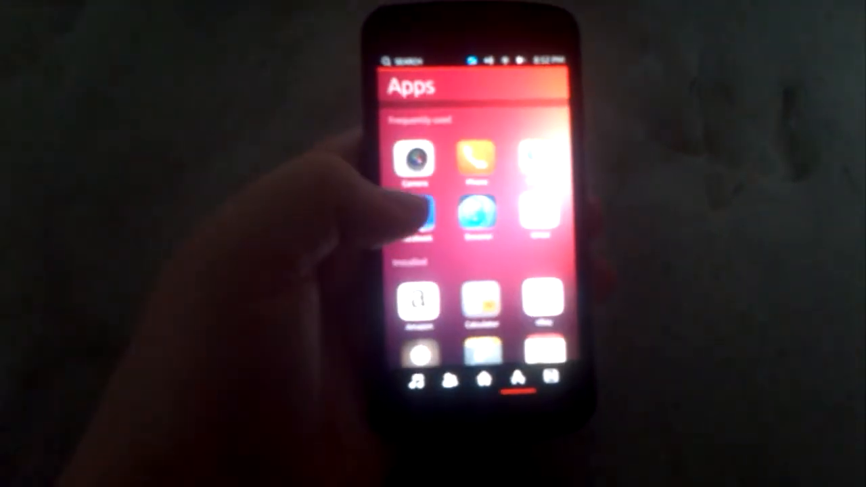
scroll(down, 3)
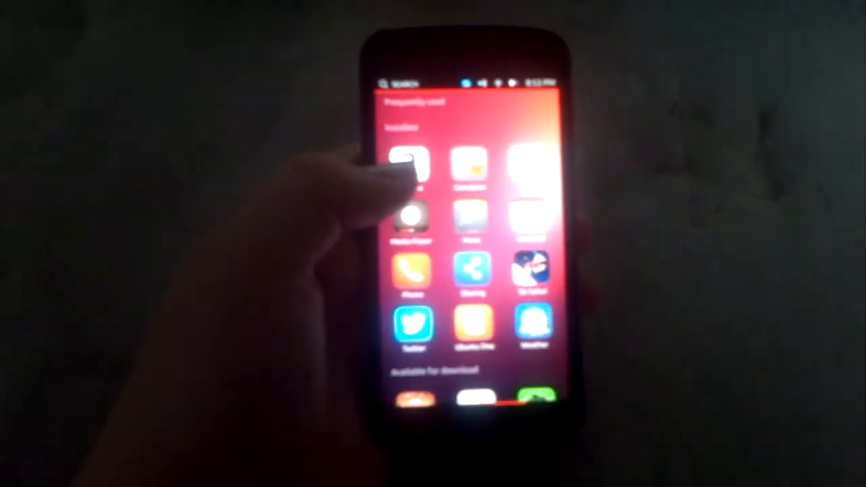
scroll(down, 3)
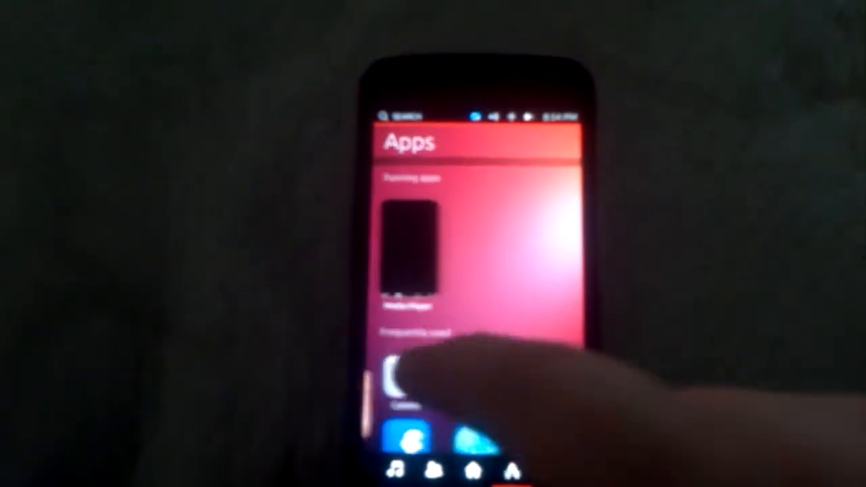
scroll(down, 3)
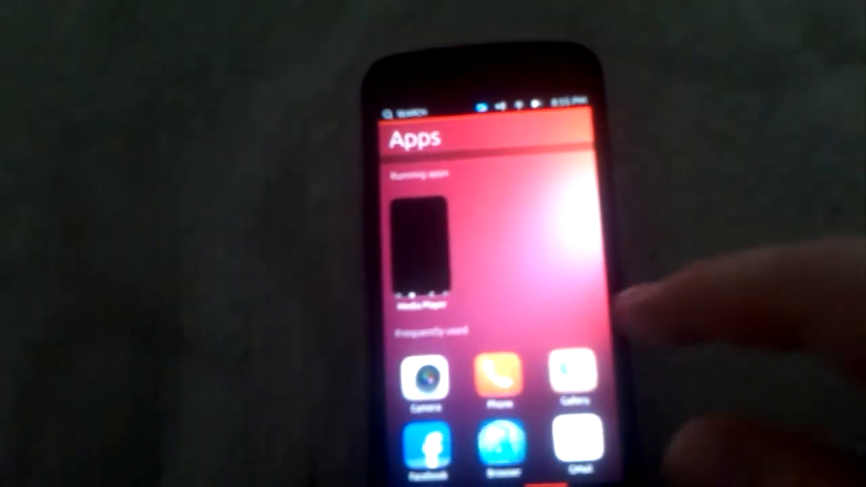
scroll(down, 3)
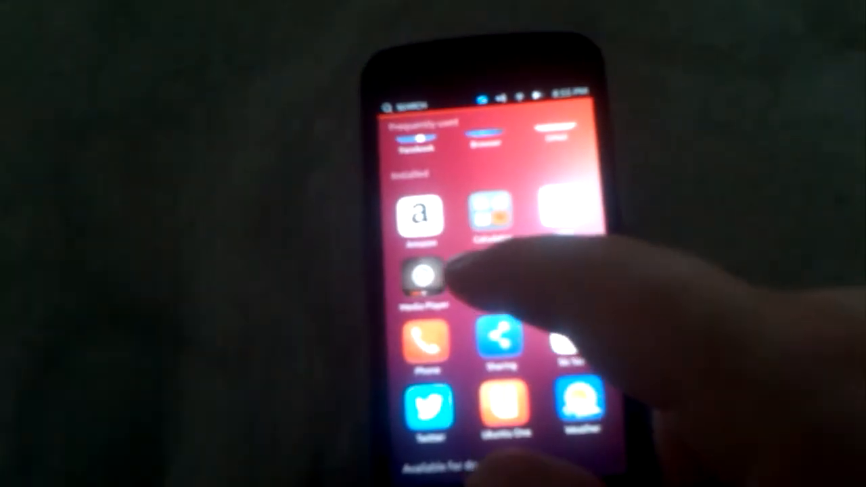
click(419, 277)
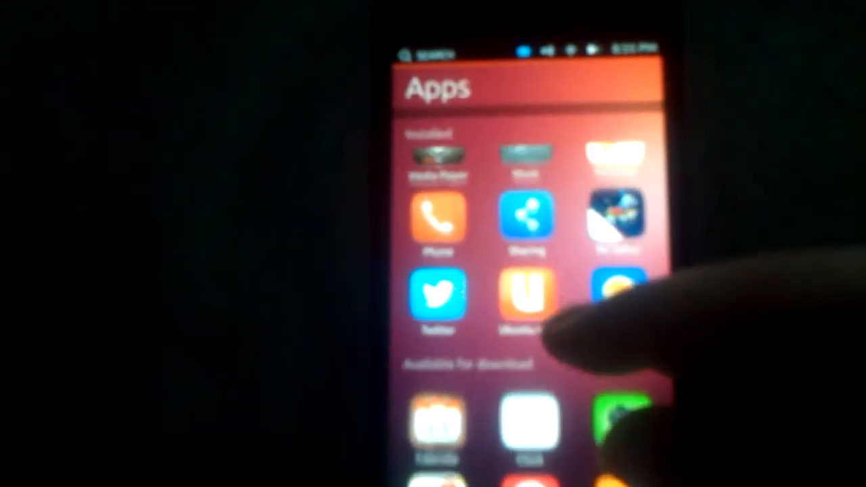
Step: Launch the music player from Installed apps to reach its Albums grid
scroll(down, 3)
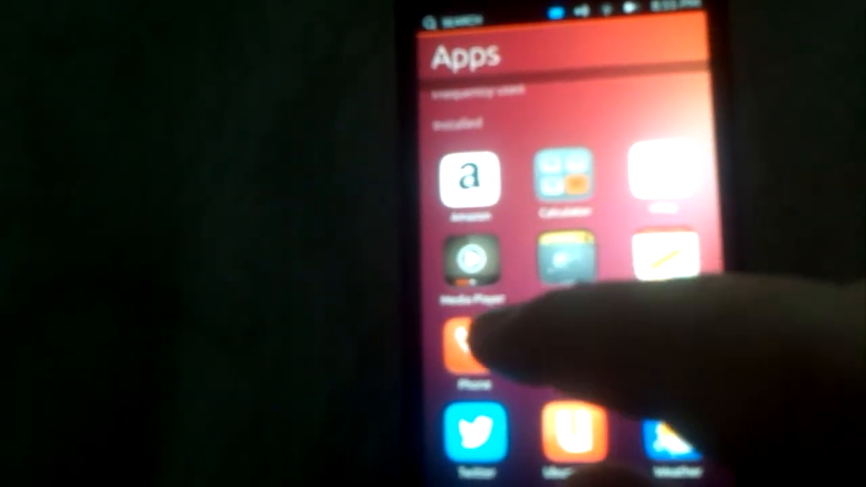
click(467, 260)
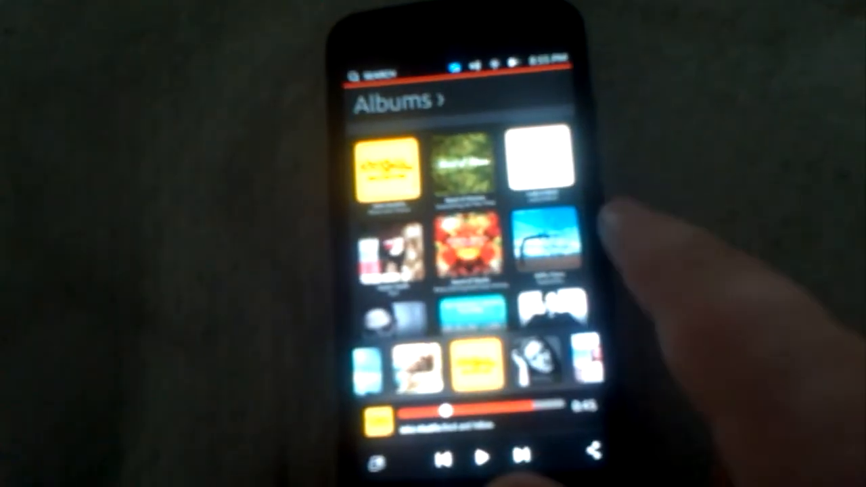